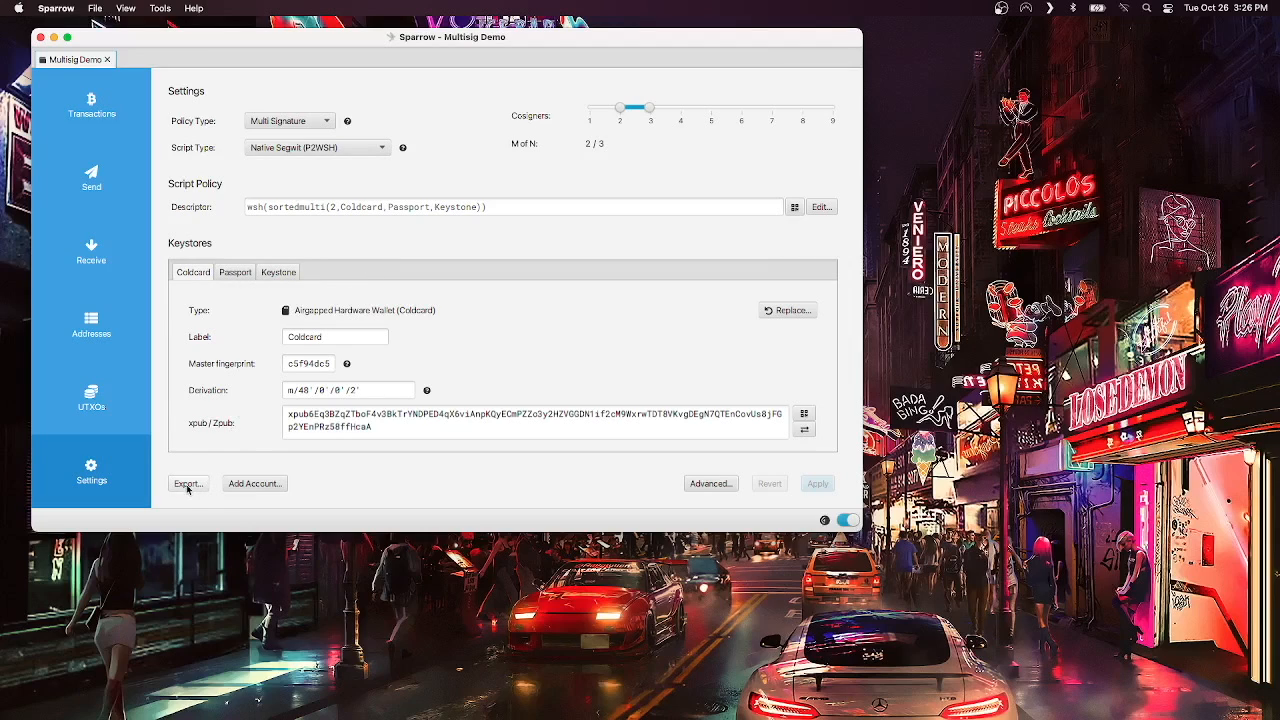
- Export the Multisig Demo wallet in Sparrow format as Multisig Demo.json on the desktop
left_click(188, 482)
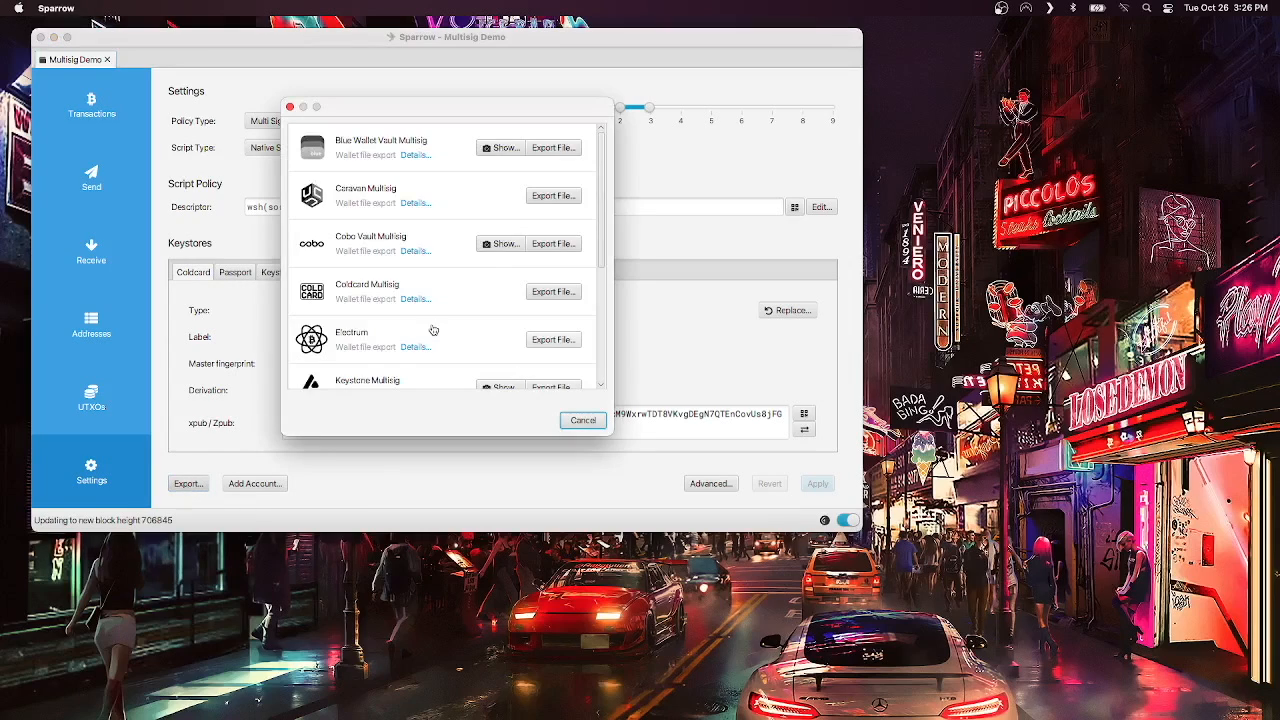
scroll("down", 3)
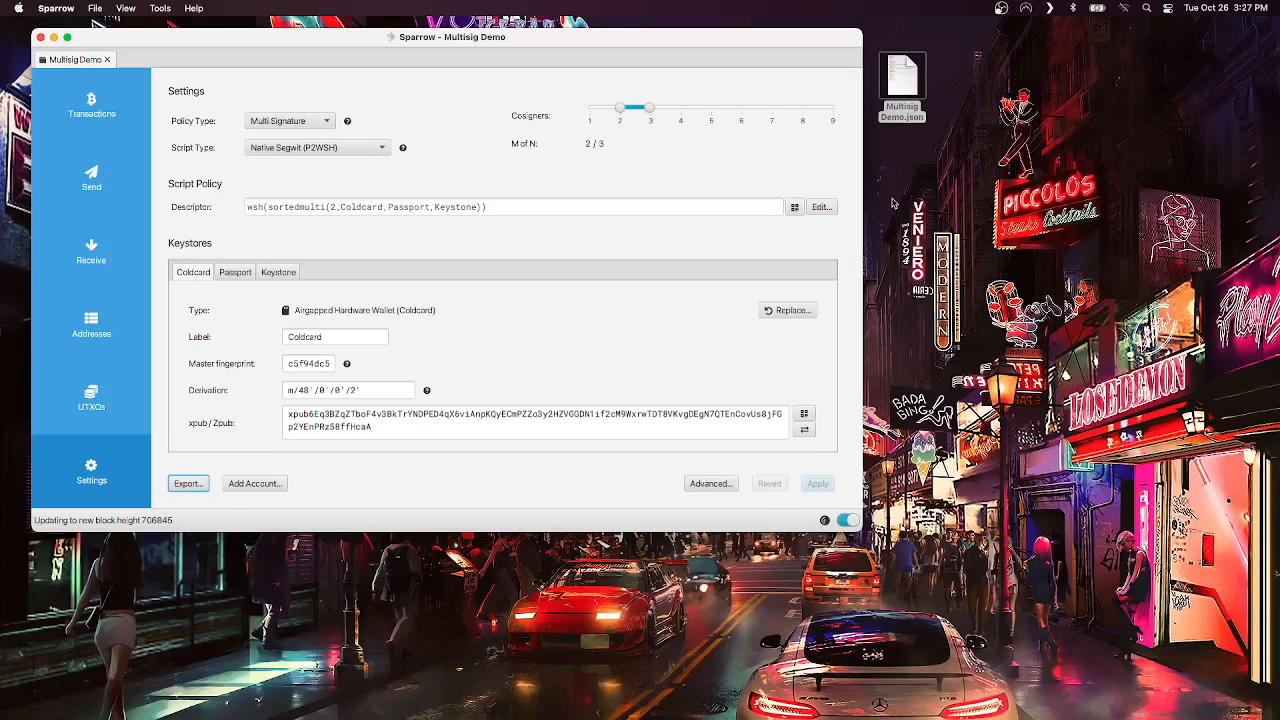
- Export the wallet again as a Specter Desktop file with the default name on the desktop
left_click(188, 482)
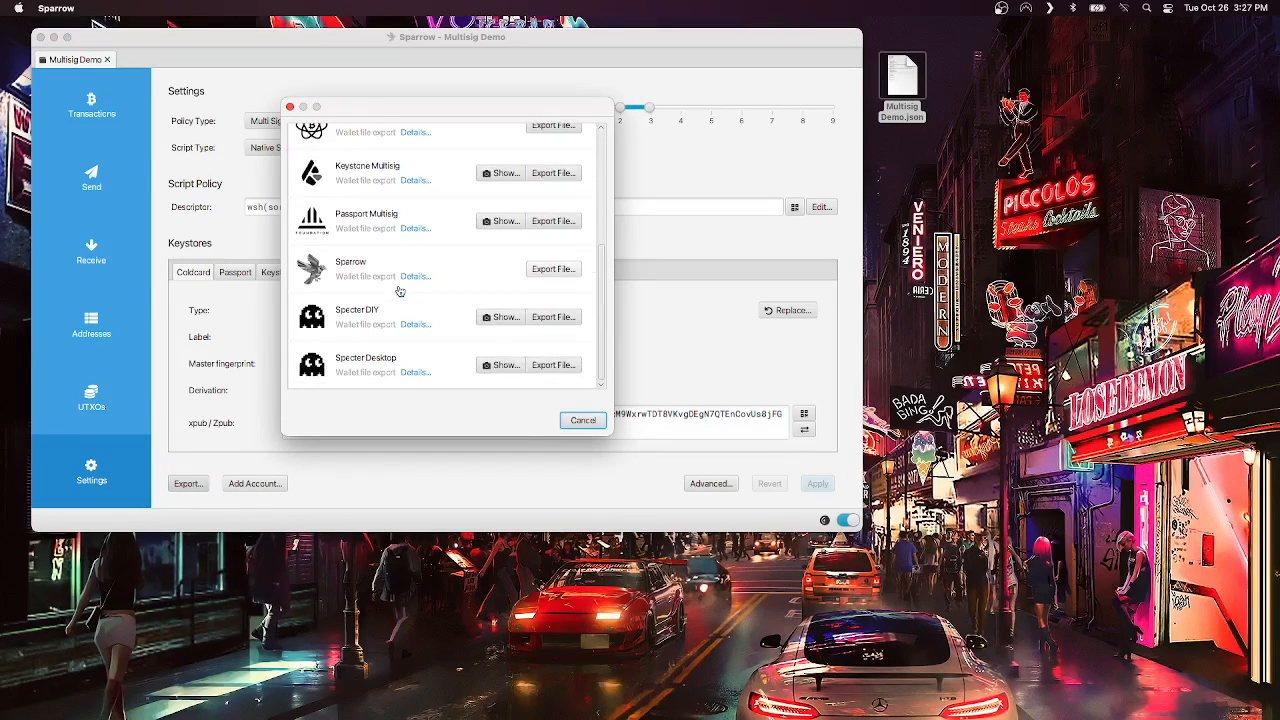
mouse_move(372, 356)
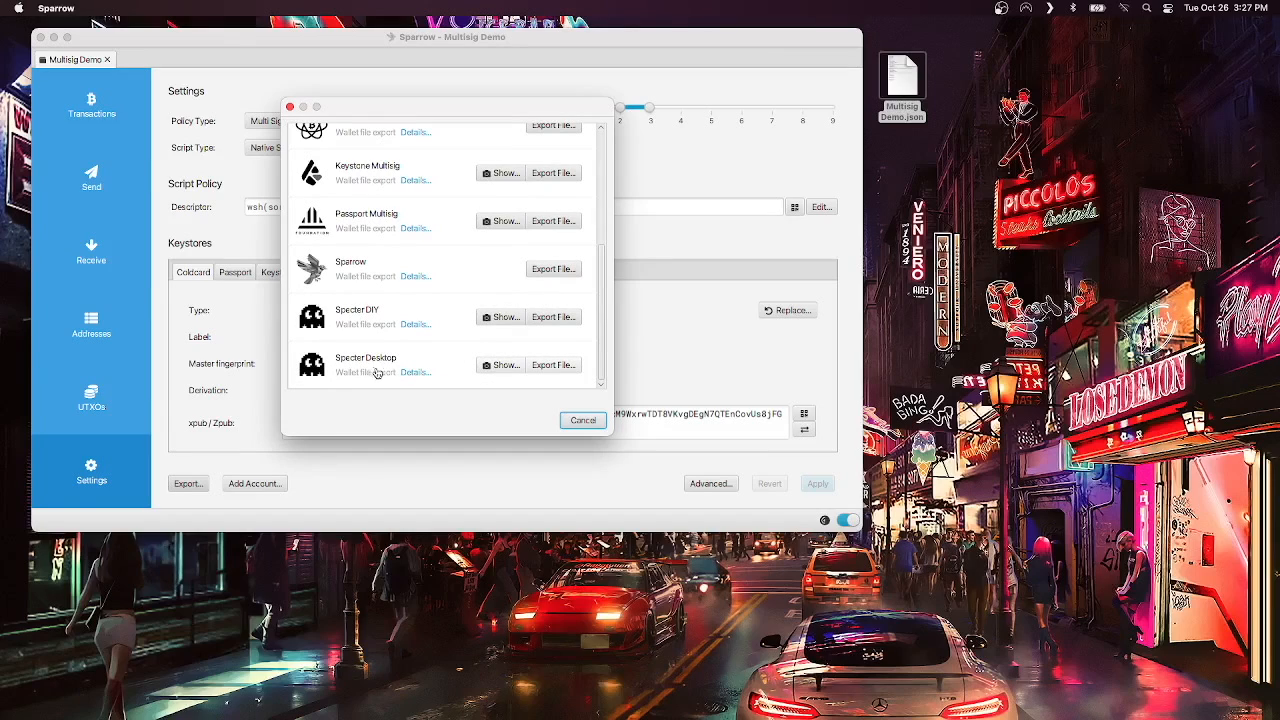
left_click(552, 364)
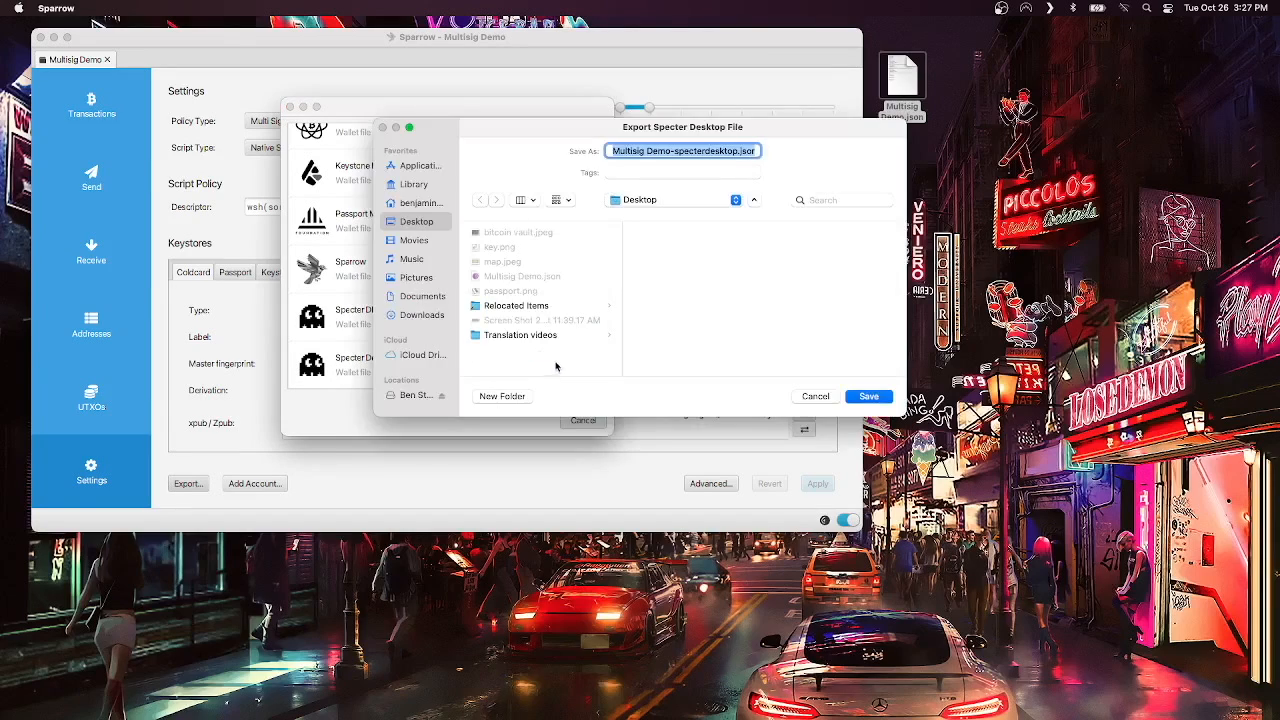
left_click(868, 396)
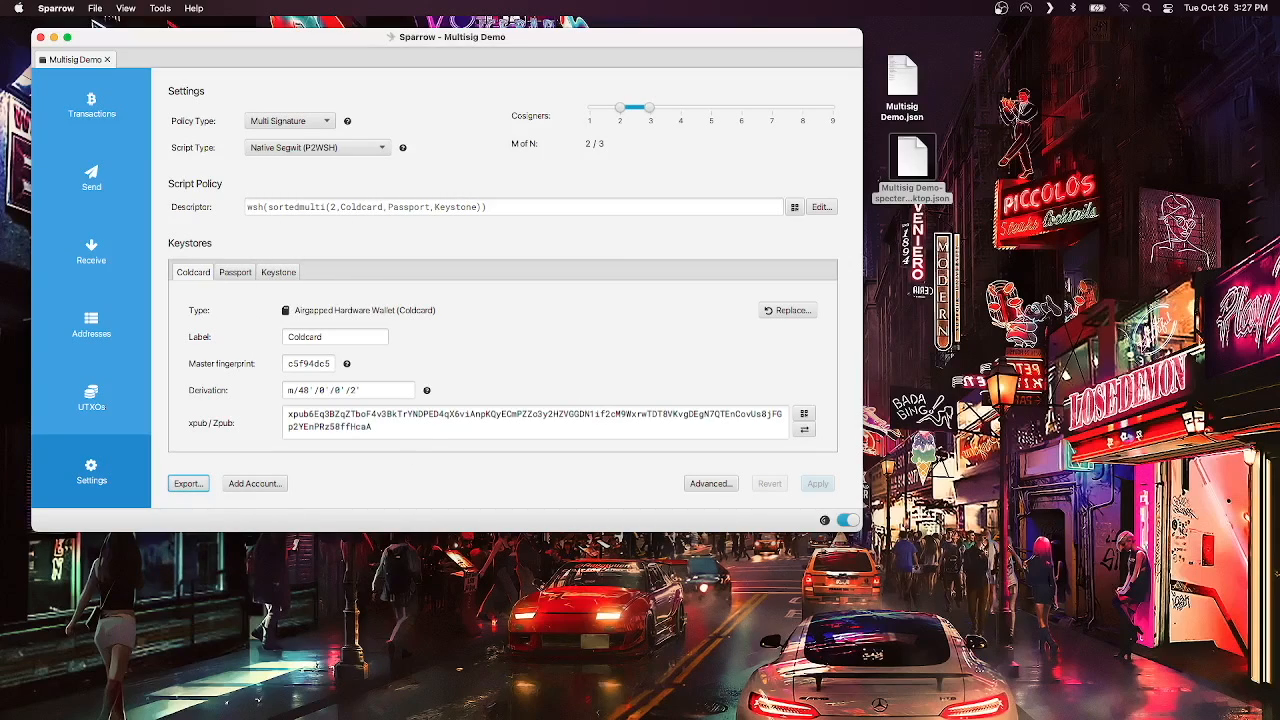
left_click(104, 60)
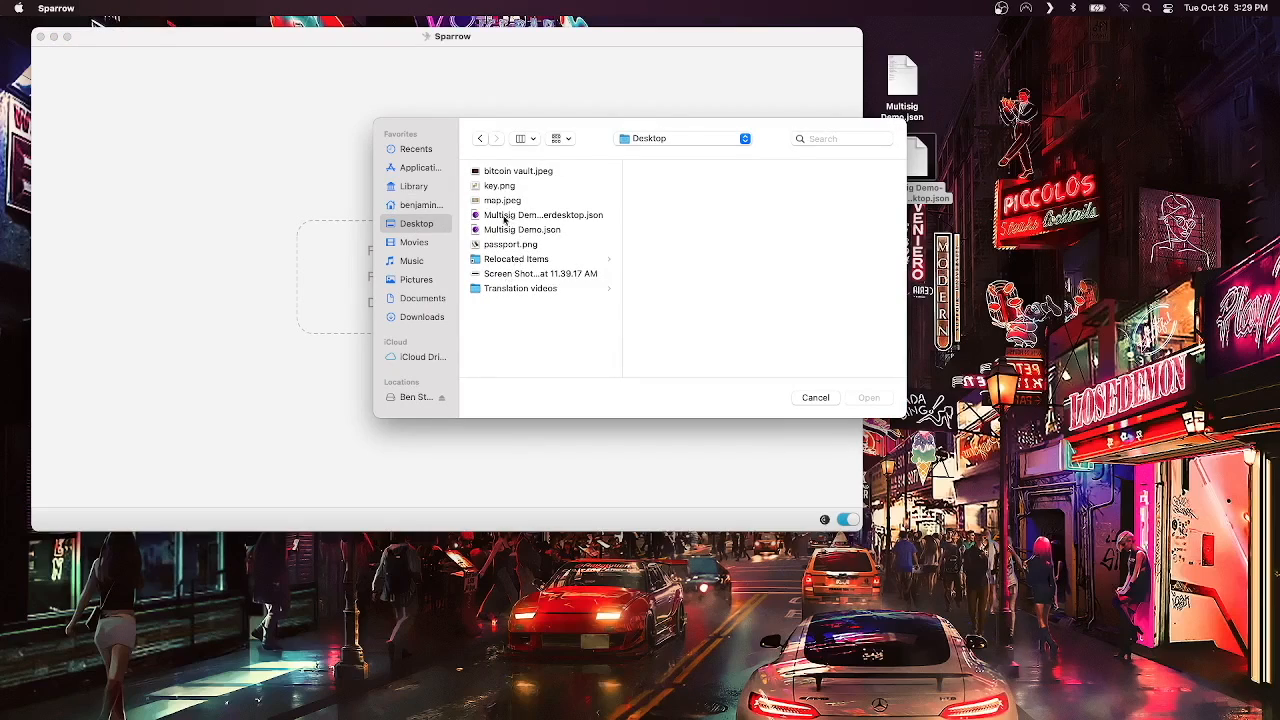
- Load the Multisig Demo wallet from the desktop's Multisig Demo.json backup
left_click(520, 228)
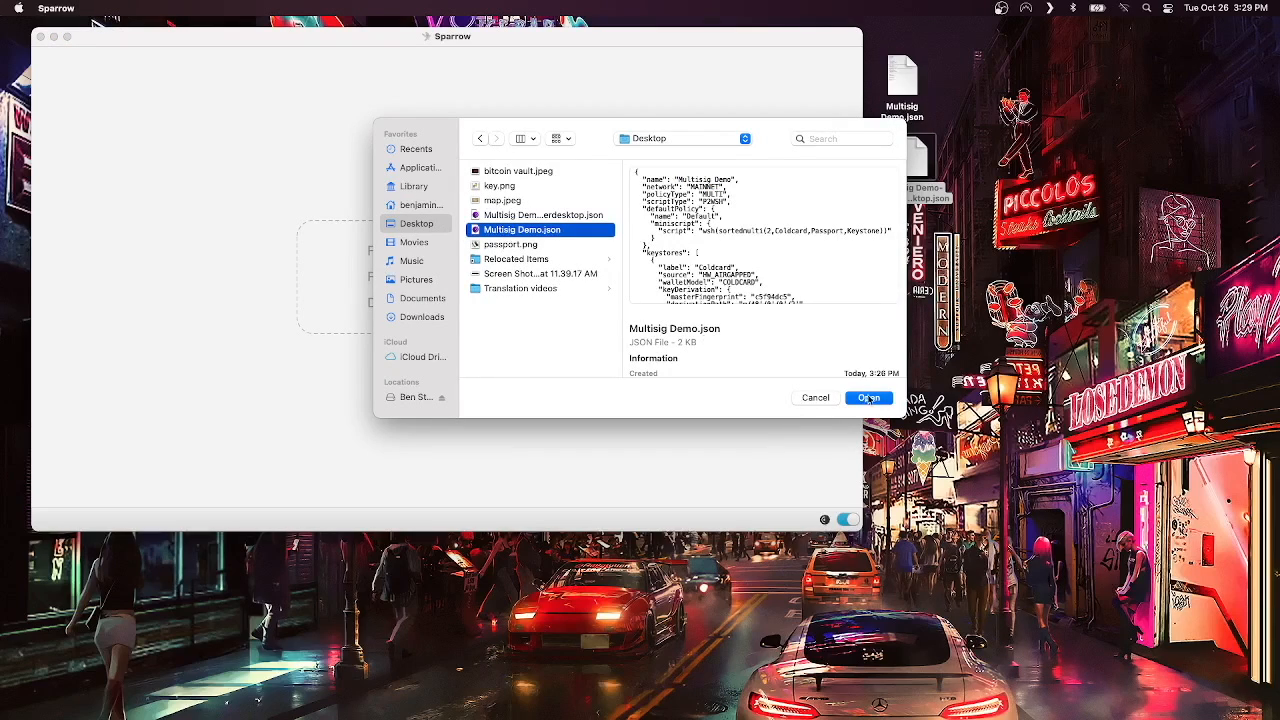
left_click(868, 396)
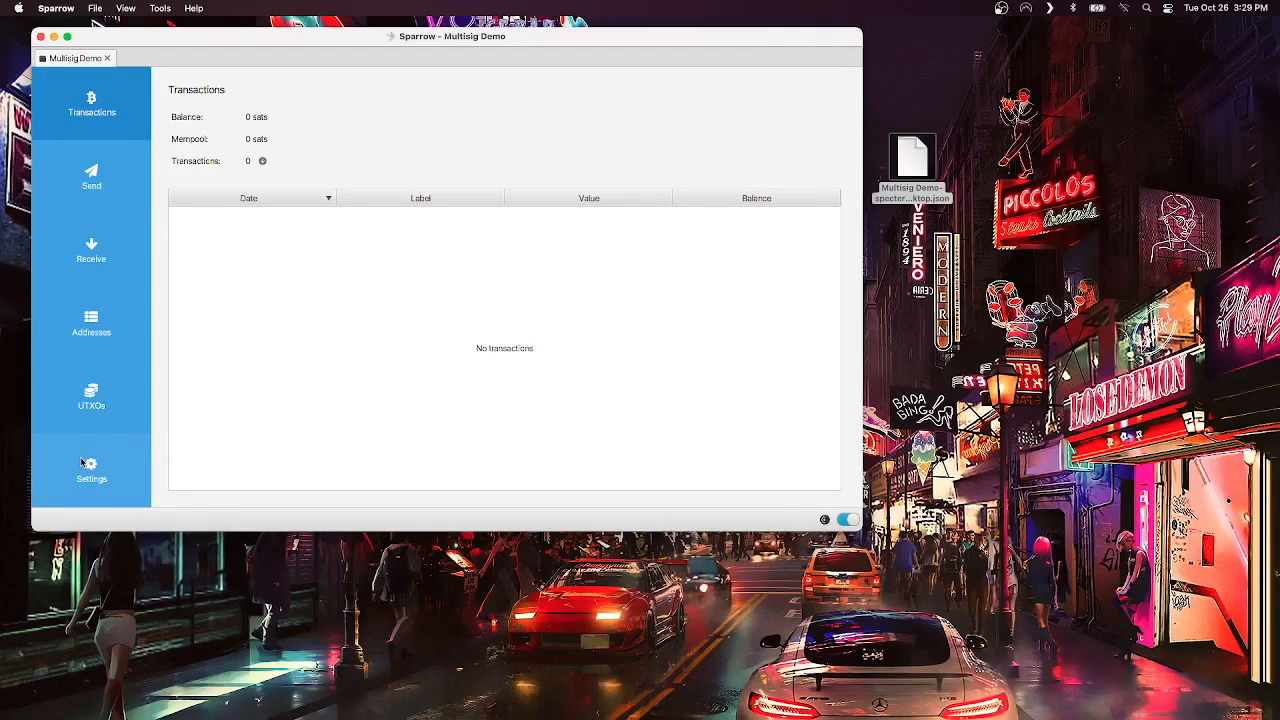
left_click(92, 468)
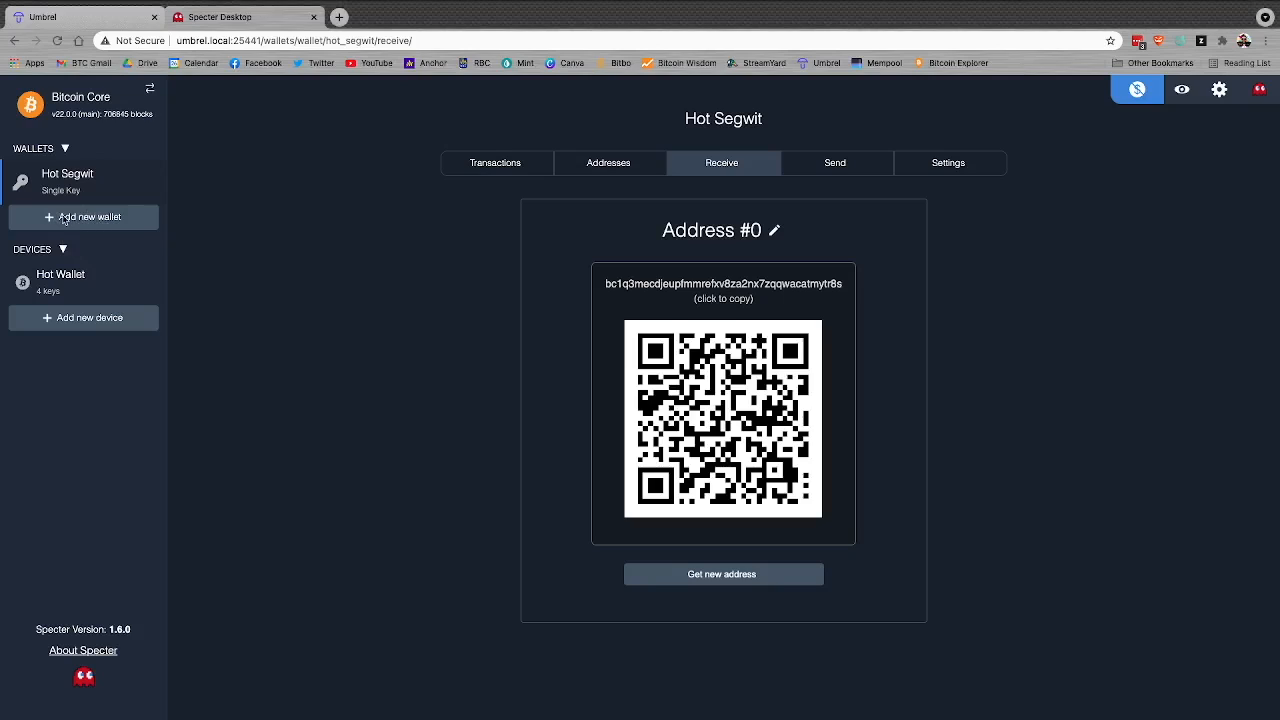
- Import the Specter Desktop export as the 2-of-3 Multisig Demo wallet with three cosigners
left_click(84, 216)
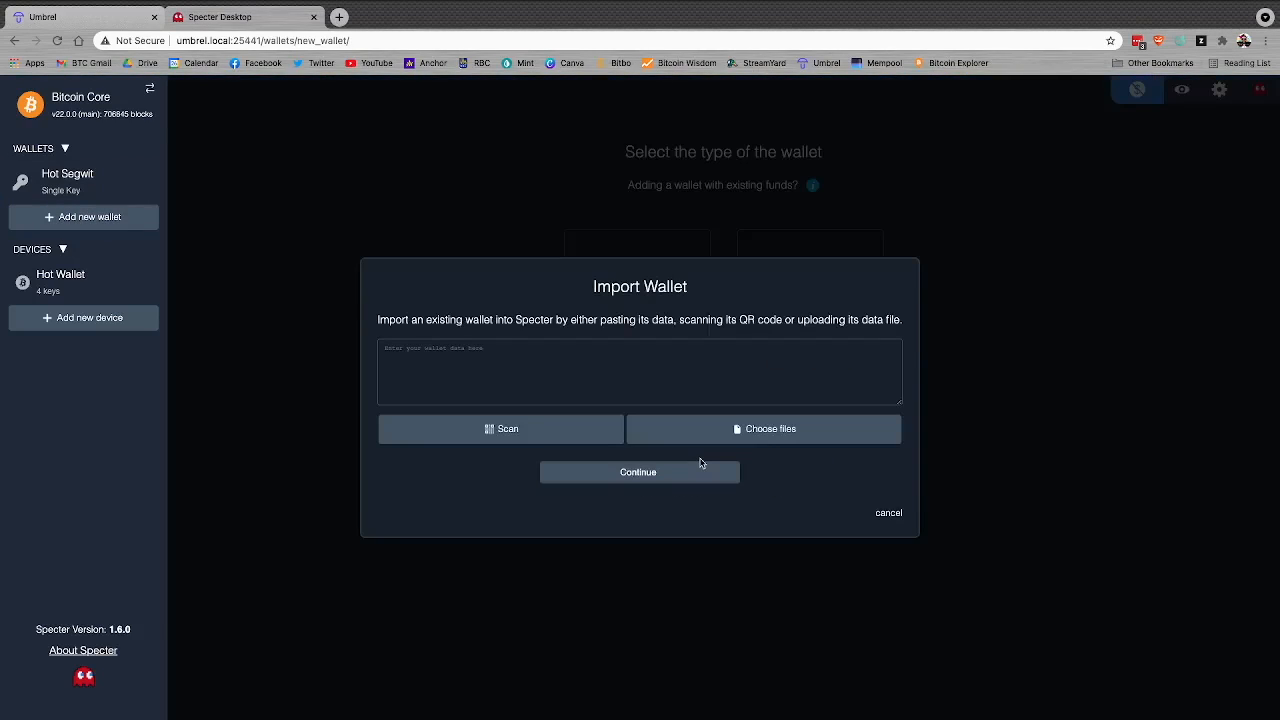
left_click(764, 428)
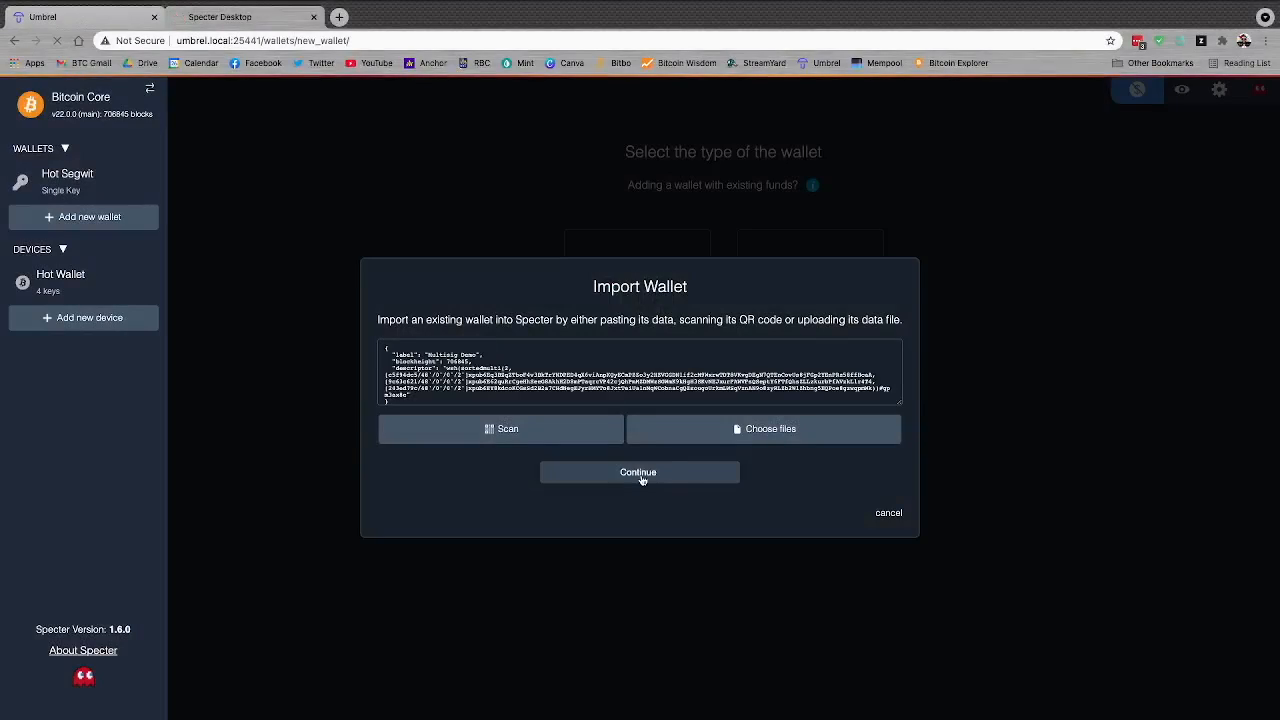
left_click(640, 472)
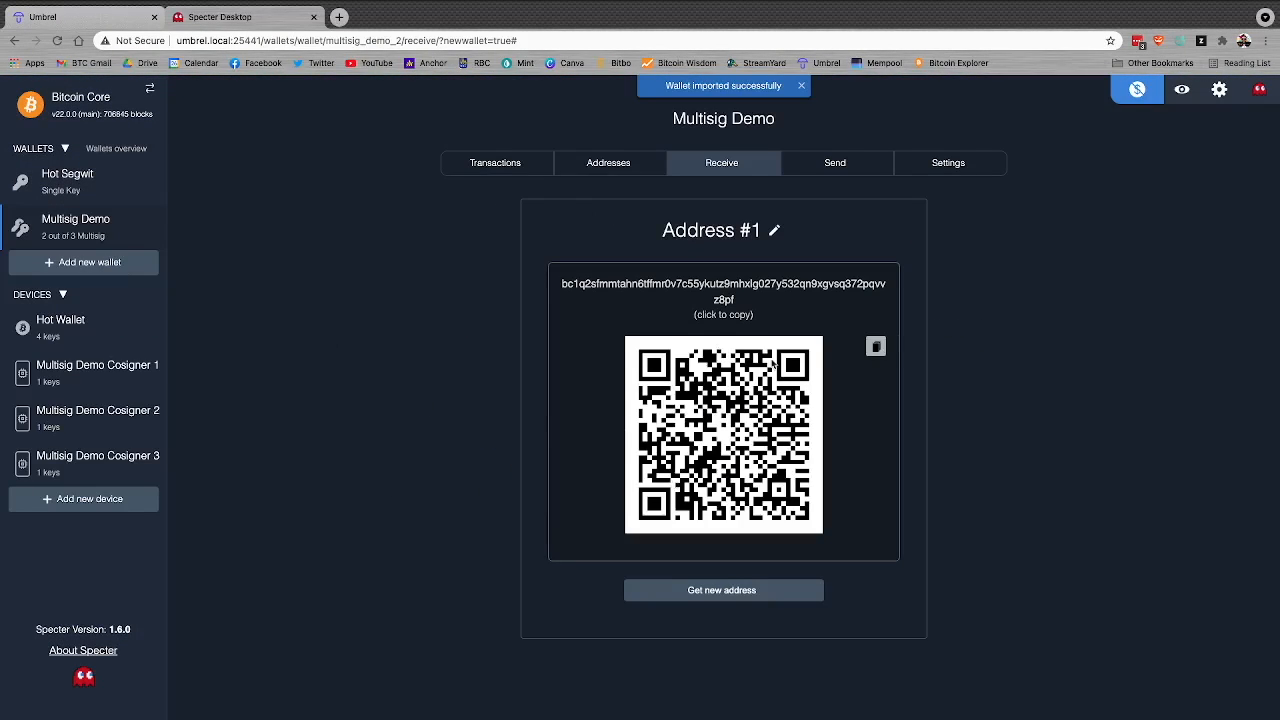
mouse_move(232, 400)
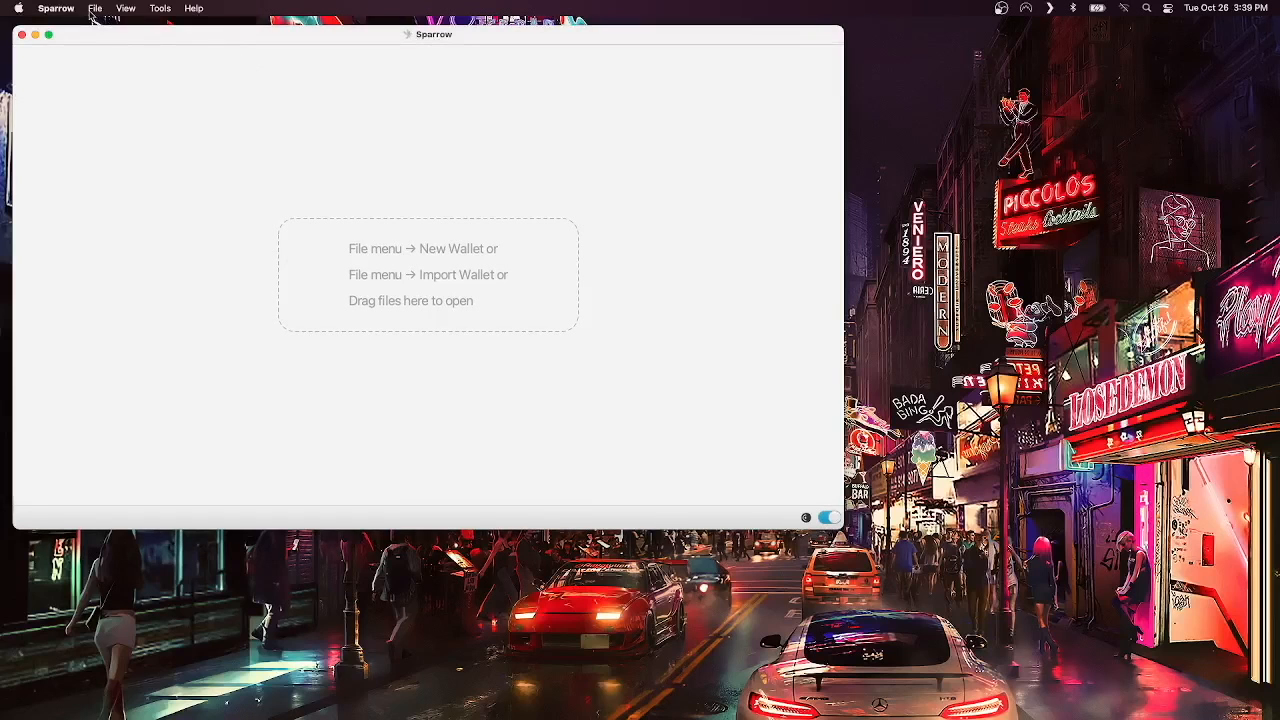
- Create wallet 'vault' as 2-of-3 multisig with Coldcard, Passport and Keystone keystores
left_click(96, 8)
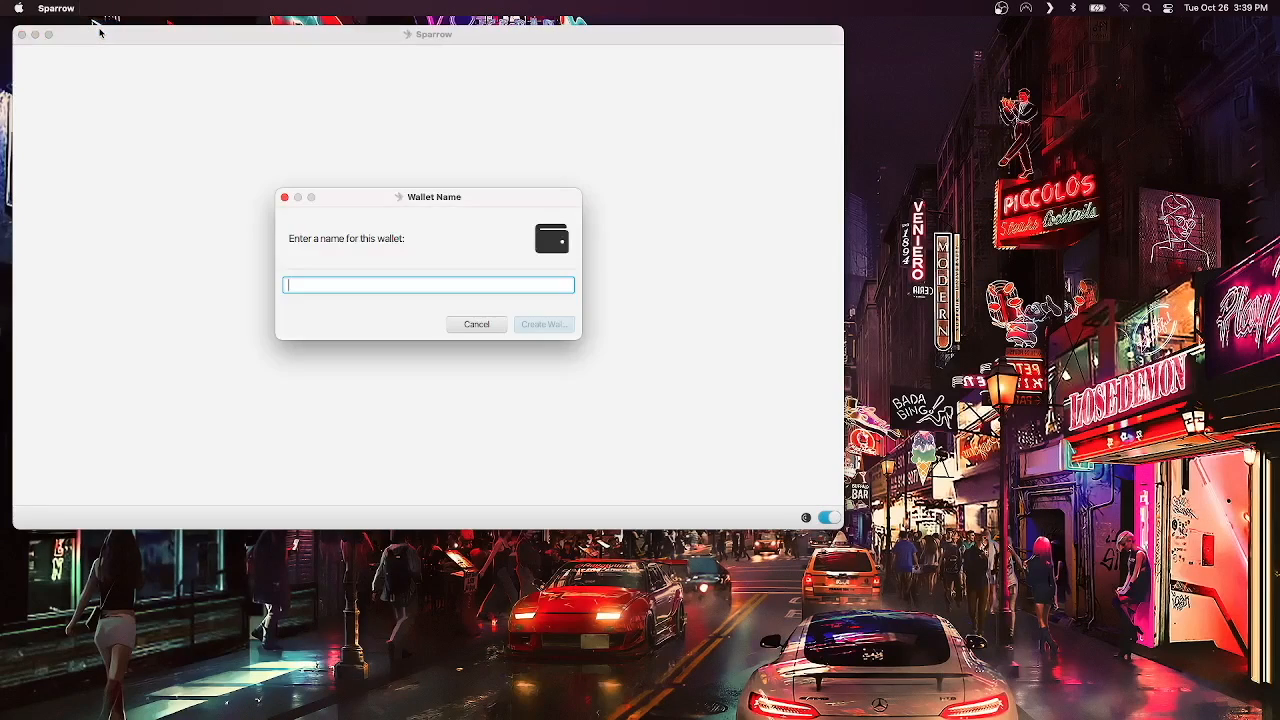
mouse_move(552, 240)
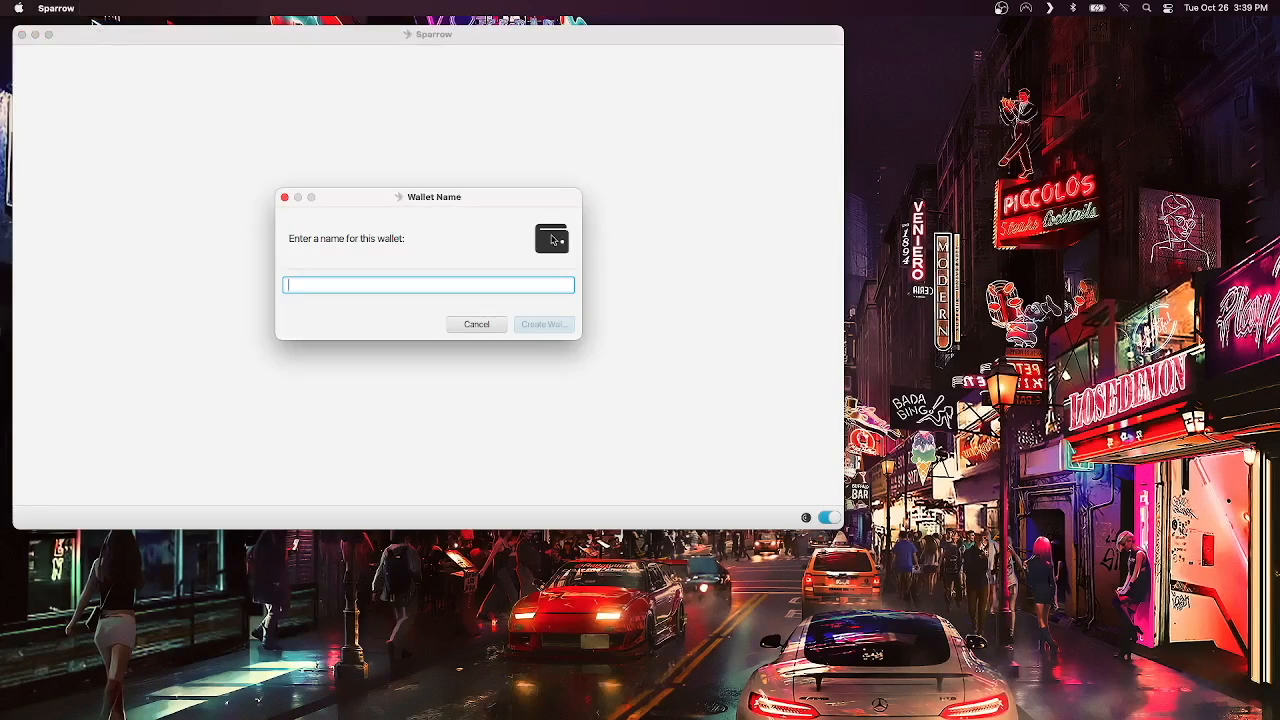
type("vault")
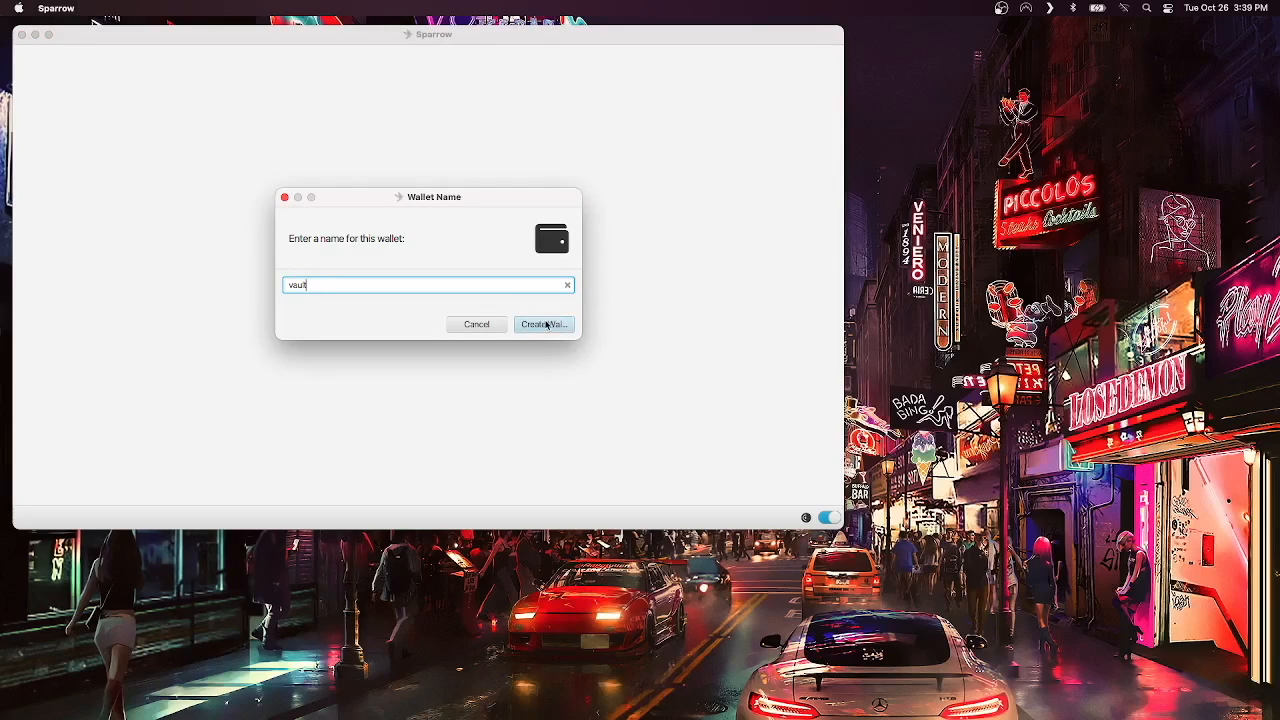
left_click(544, 324)
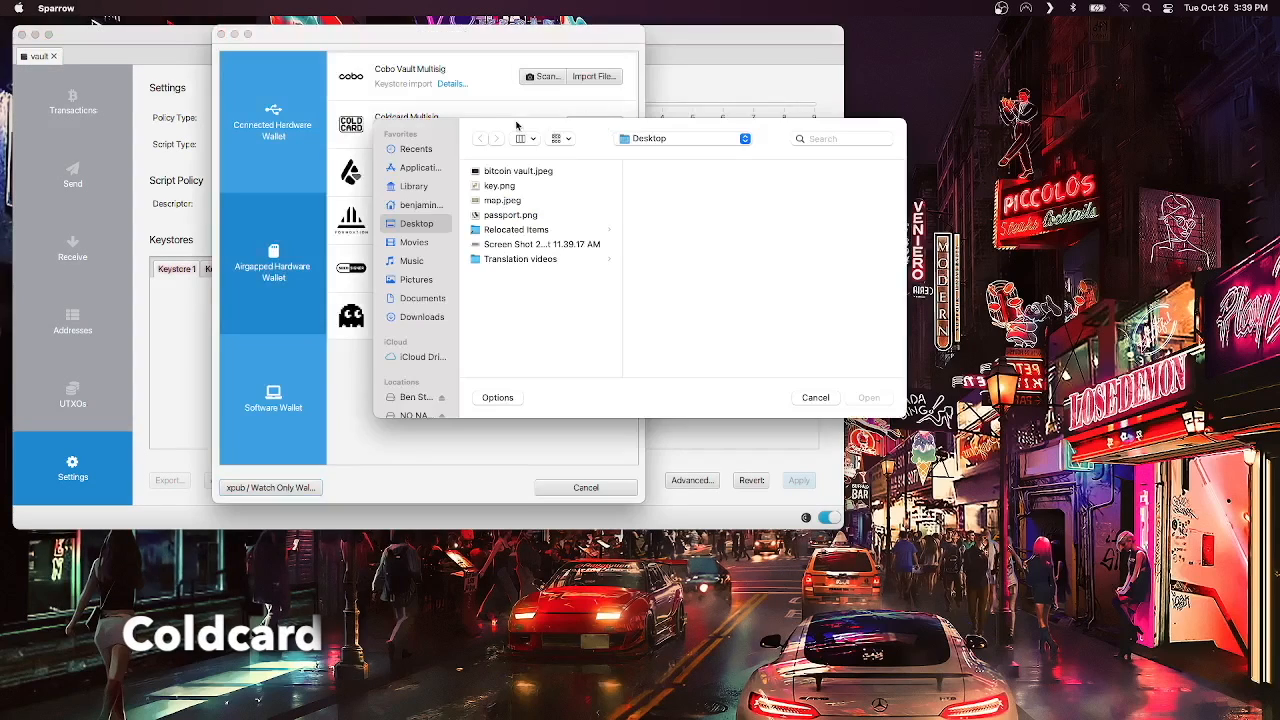
left_click(816, 396)
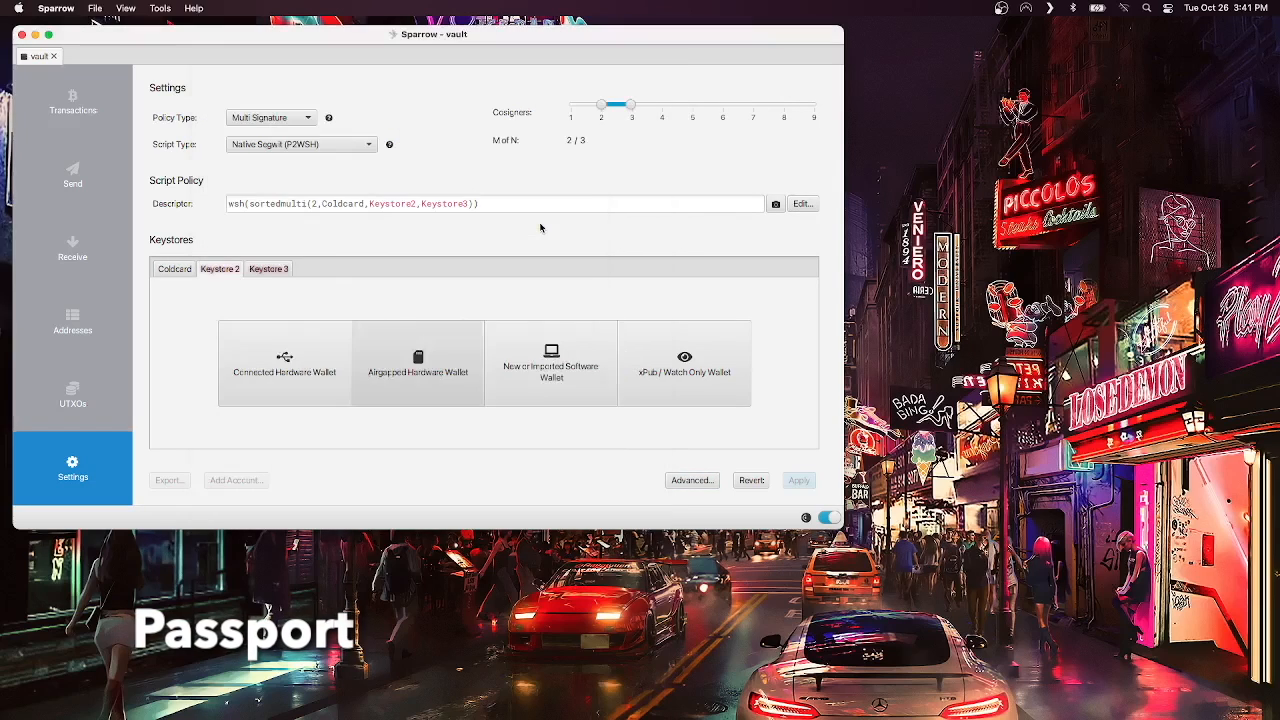
left_click(684, 362)
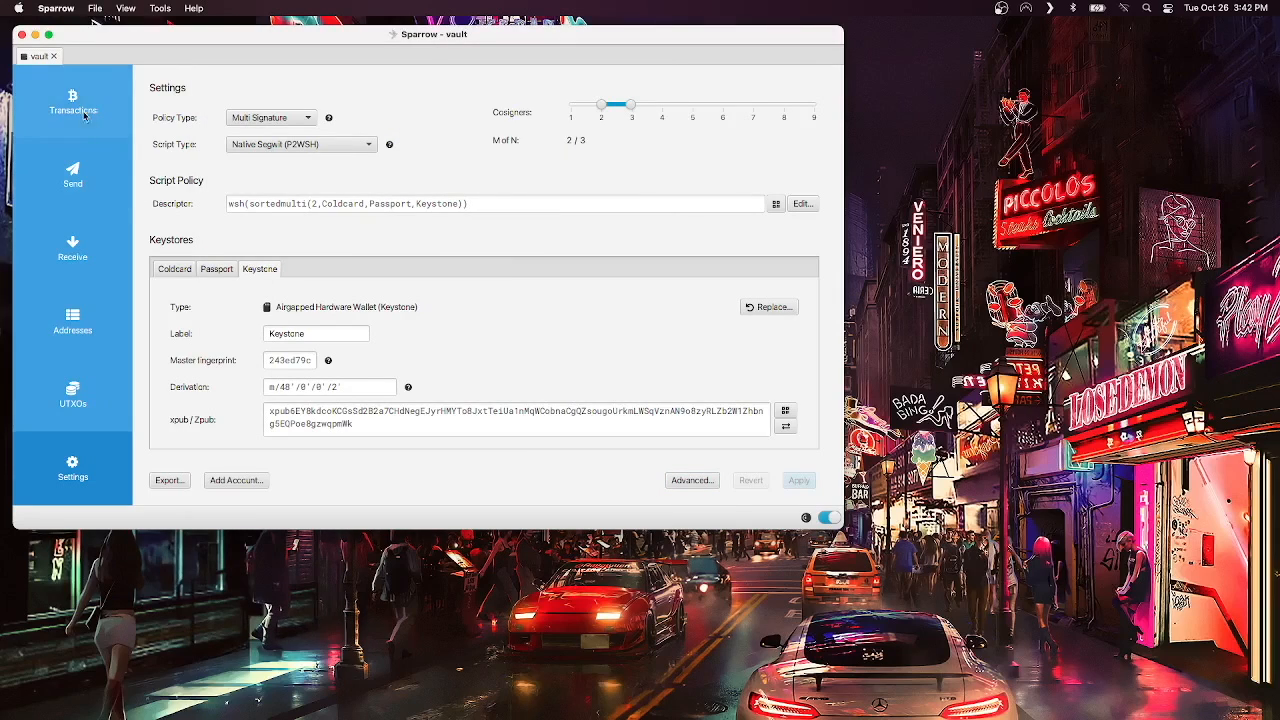
- Show the vault wallet's empty transaction history with zero balance
left_click(72, 104)
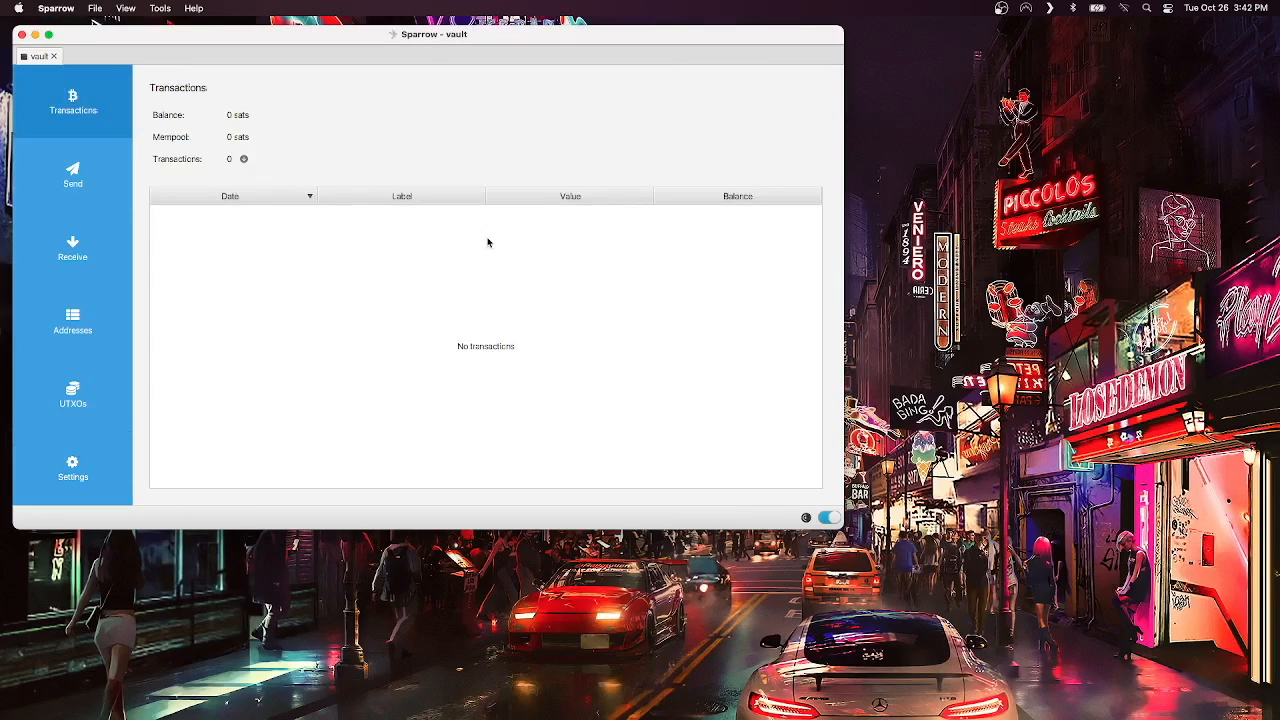
mouse_move(360, 344)
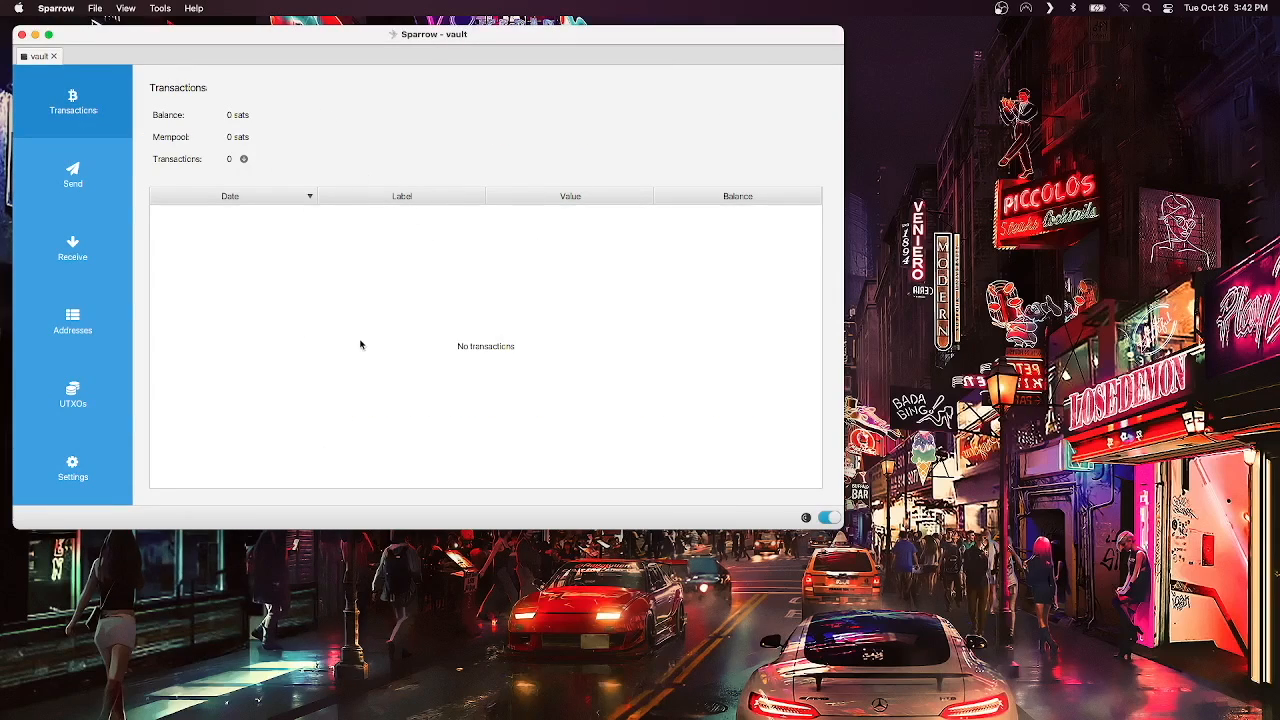